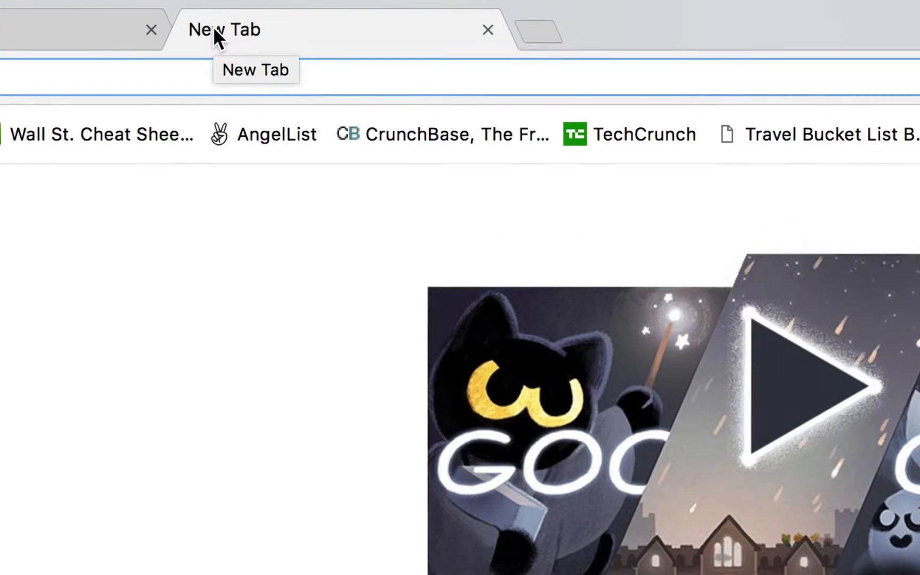
- Enter appsfresh.com in the address bar and choose the appsfresh.com suggestion
text(appsfresh.com)
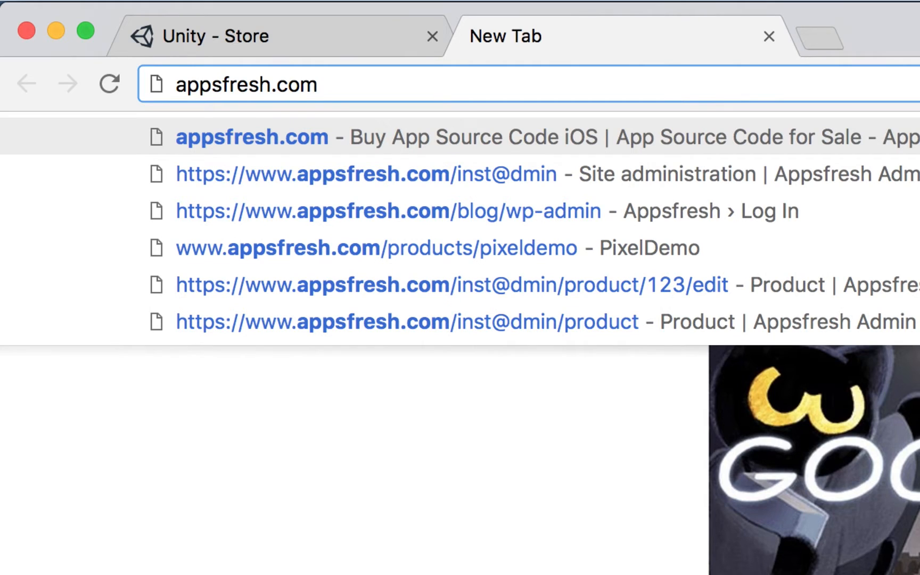
click(253, 137)
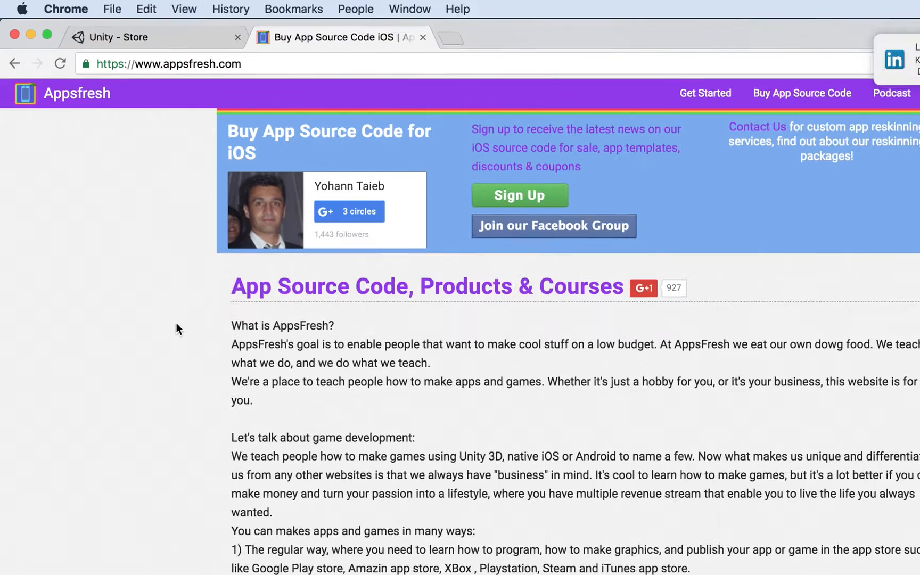
- Scroll down the Appsfresh homepage to reach the Unity World Generator product link
scroll(down, 3)
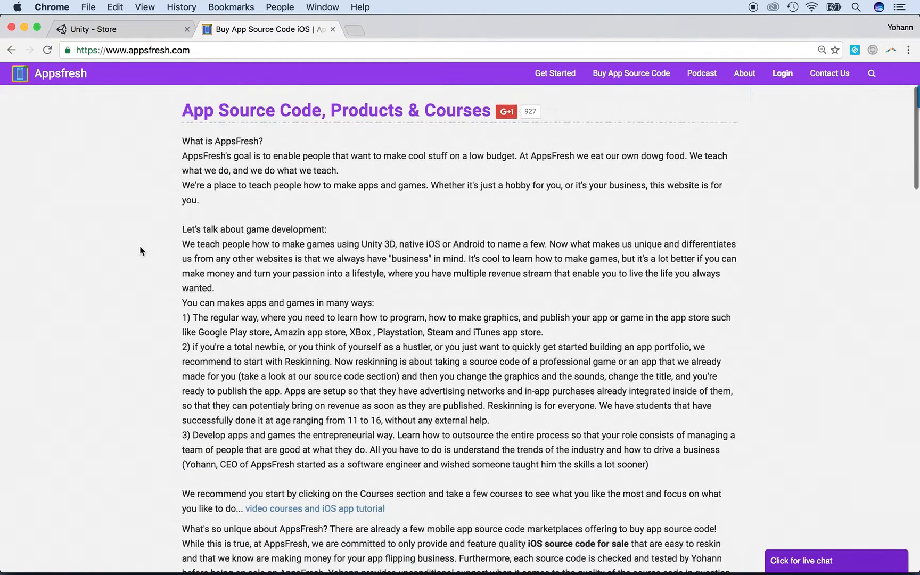
scroll(down, 3)
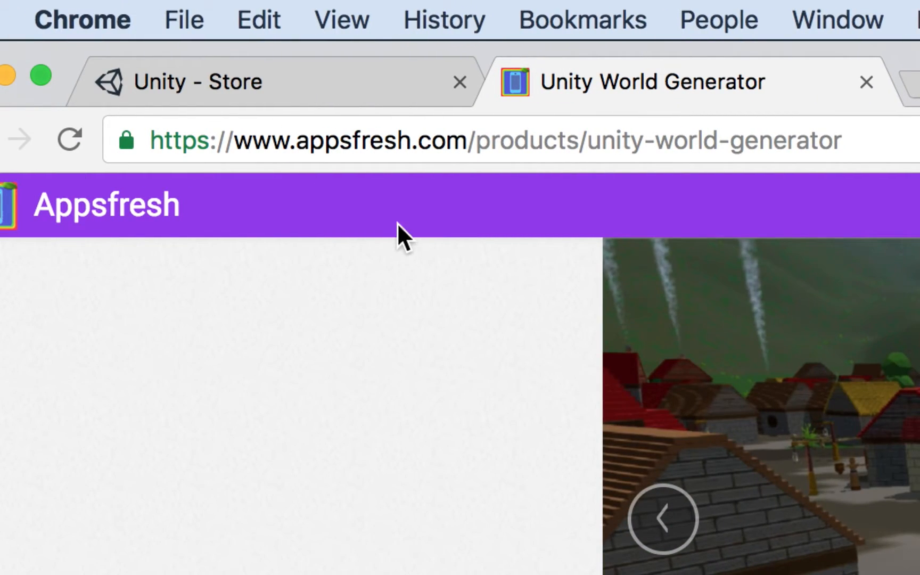
mouse_move(490, 179)
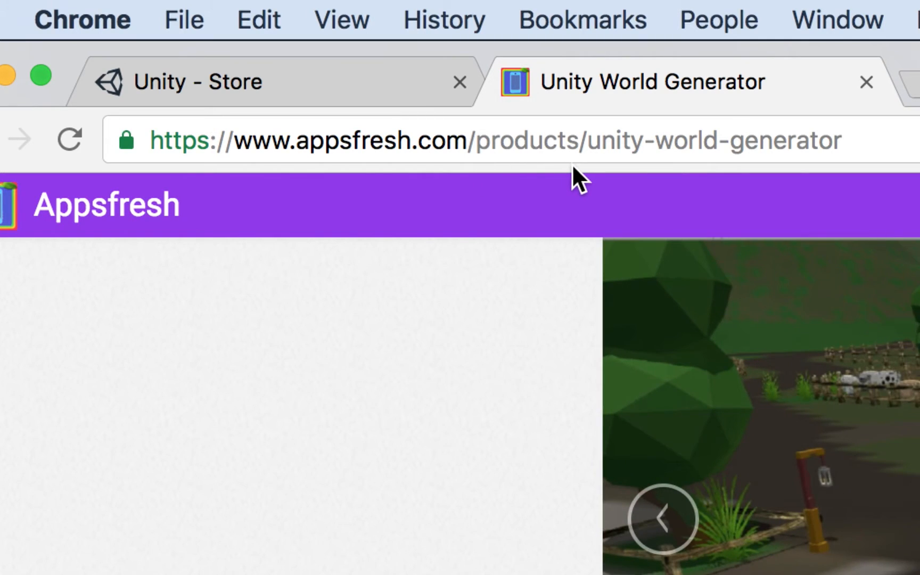
mouse_move(608, 179)
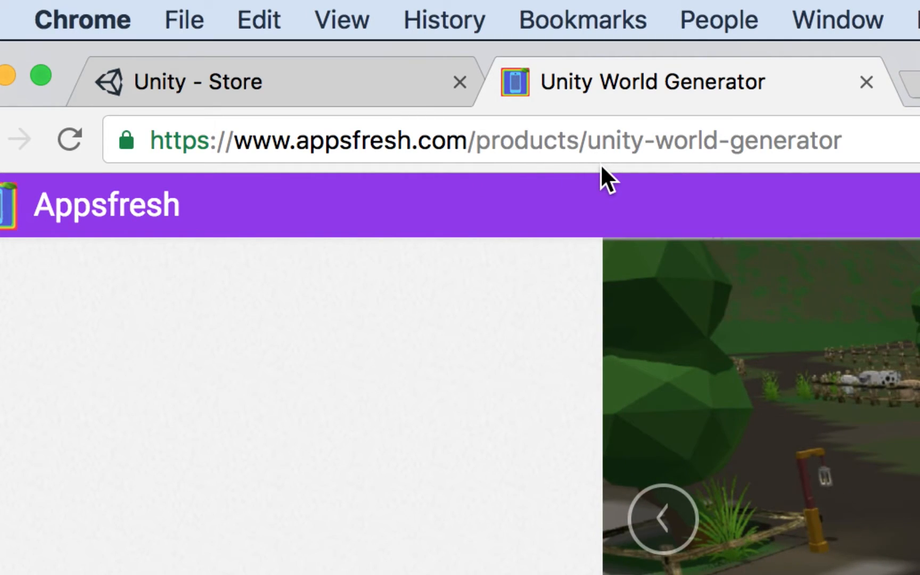
mouse_move(546, 305)
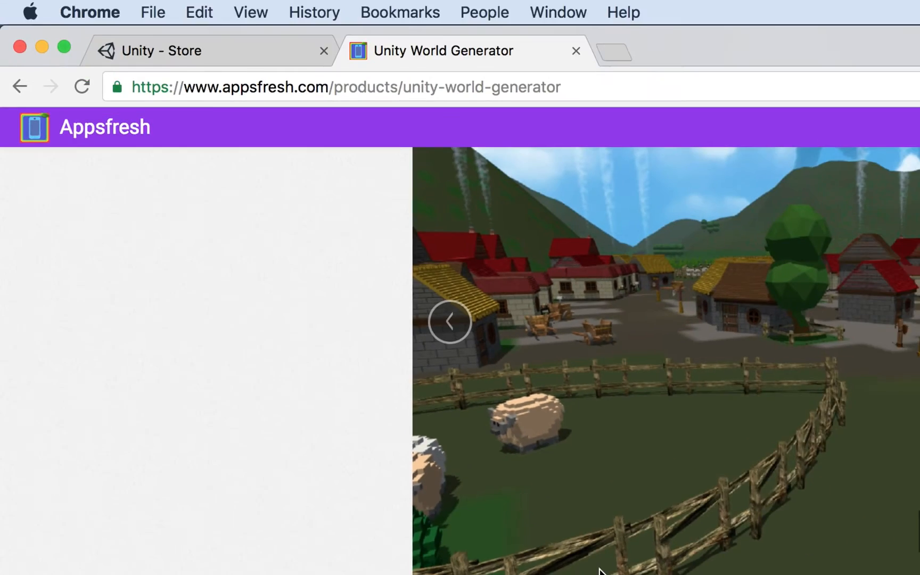
- Scroll past the screenshot slideshow to the description and free Starter Pack row
scroll(down, 3)
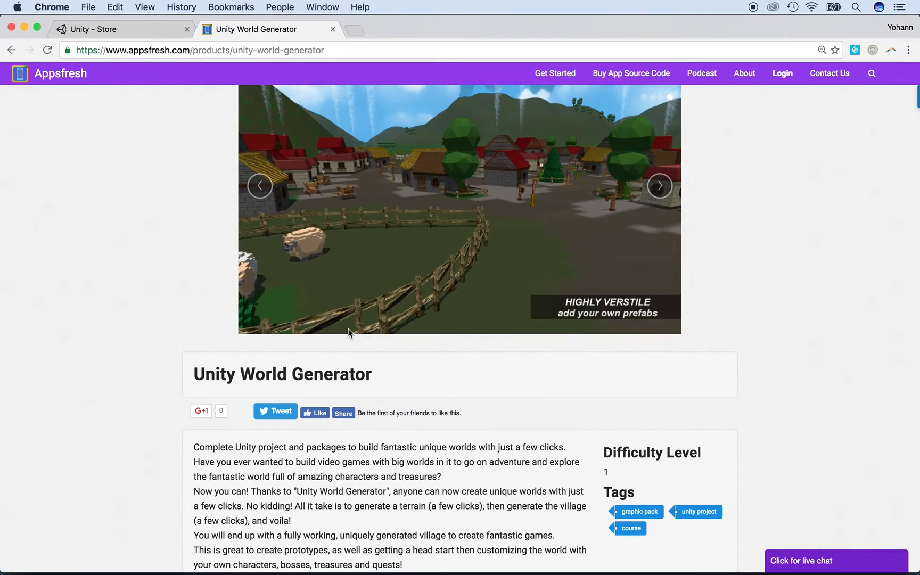
scroll(down, 3)
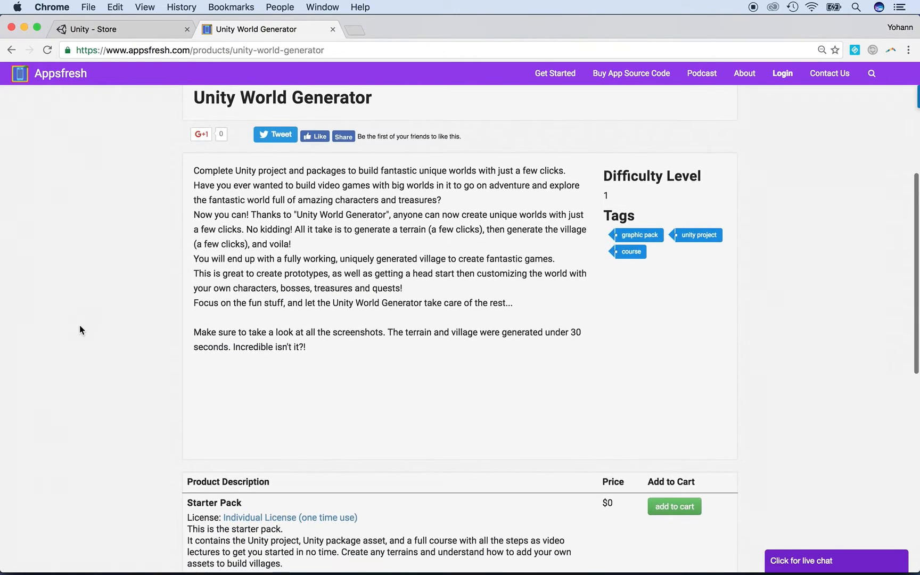
- Scroll to show Starter Pack $0, PRO $99 and Pro edition $599 with add-to-cart buttons
scroll(down, 3)
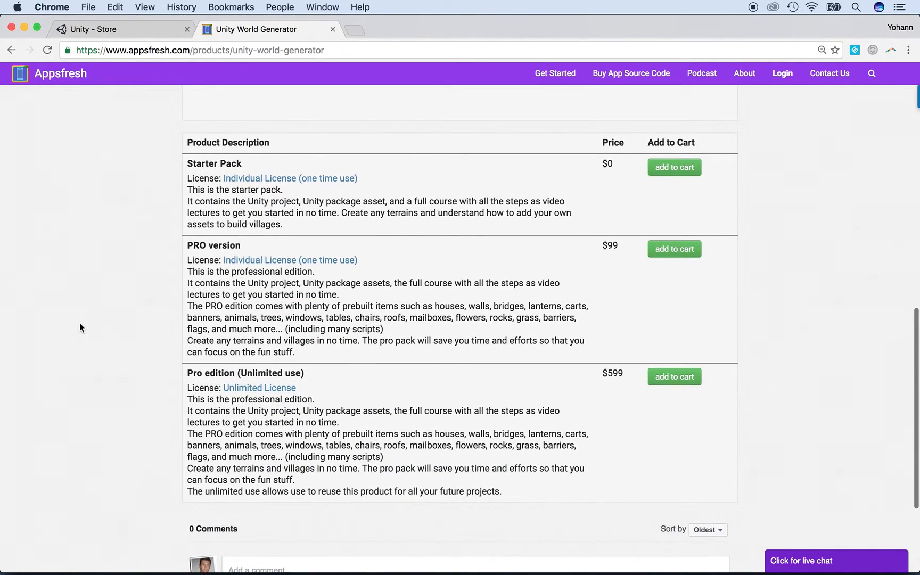
mouse_move(198, 274)
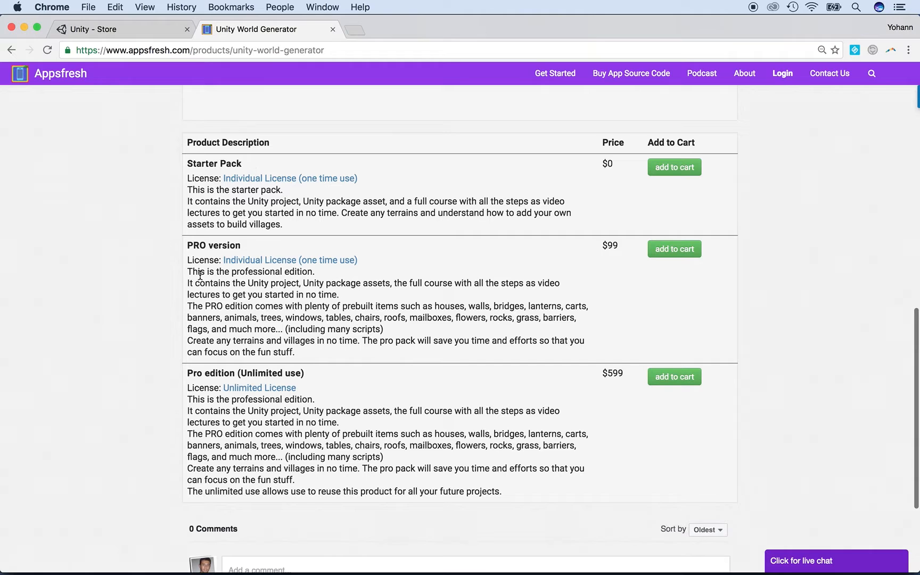
mouse_move(370, 376)
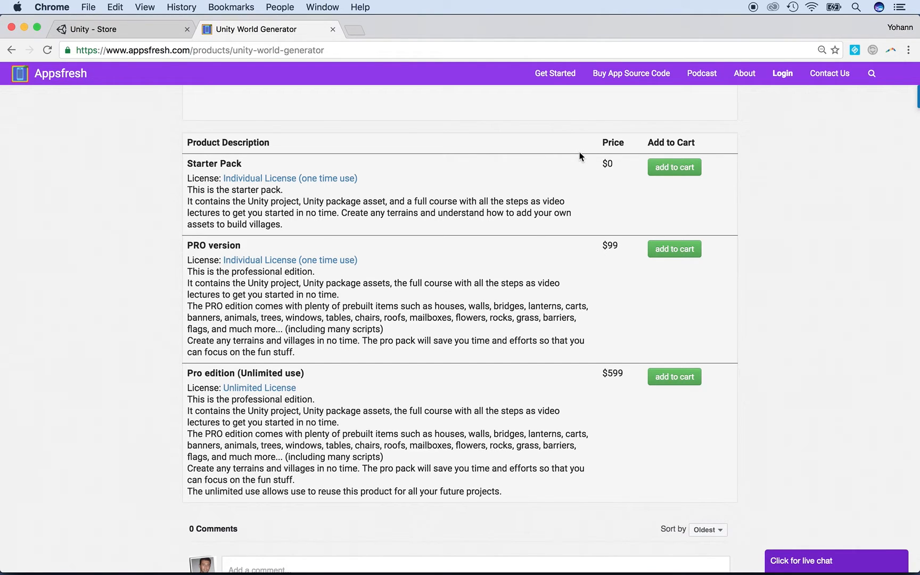
mouse_move(578, 248)
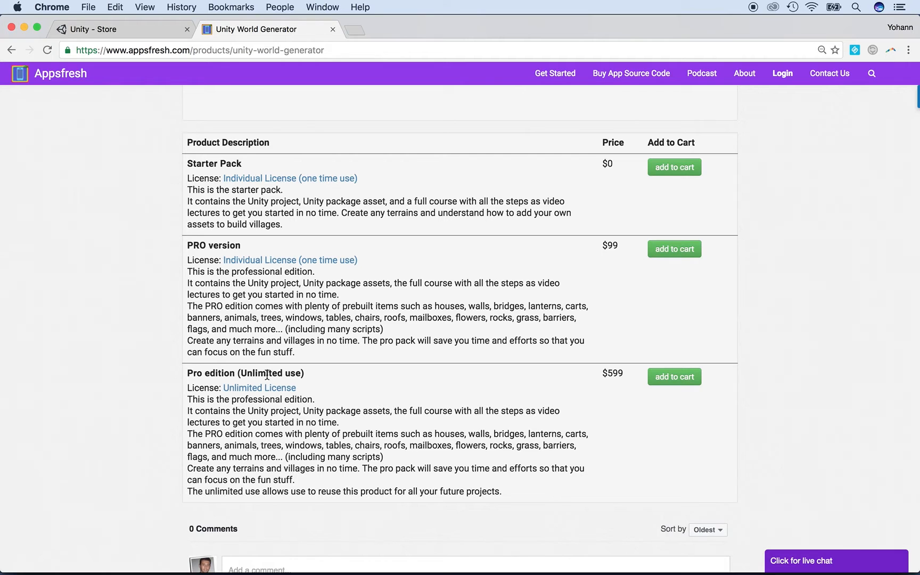
mouse_move(674, 397)
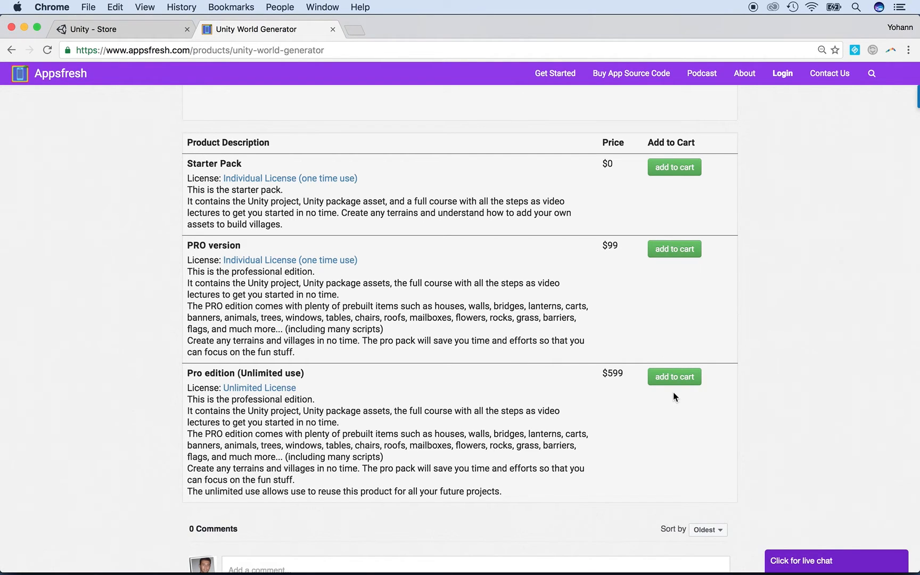
scroll(down, 3)
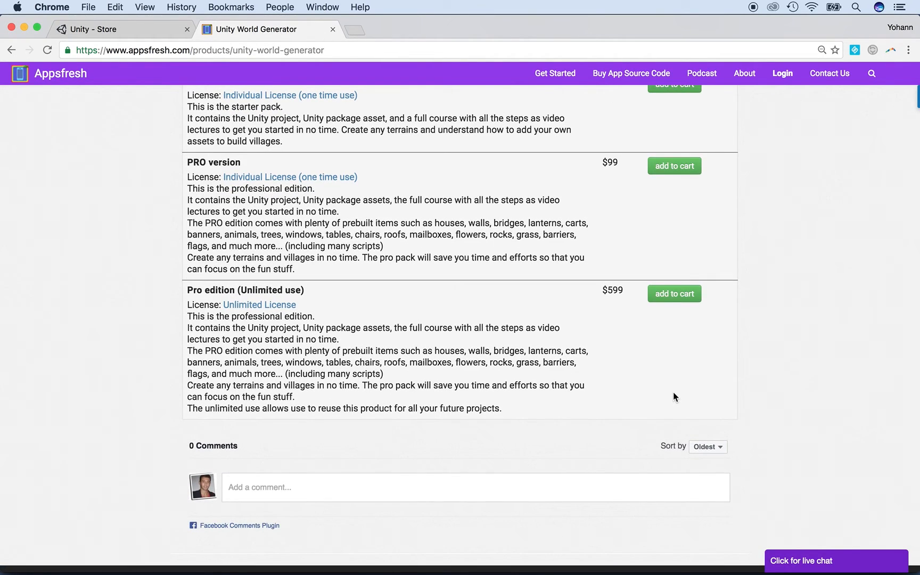